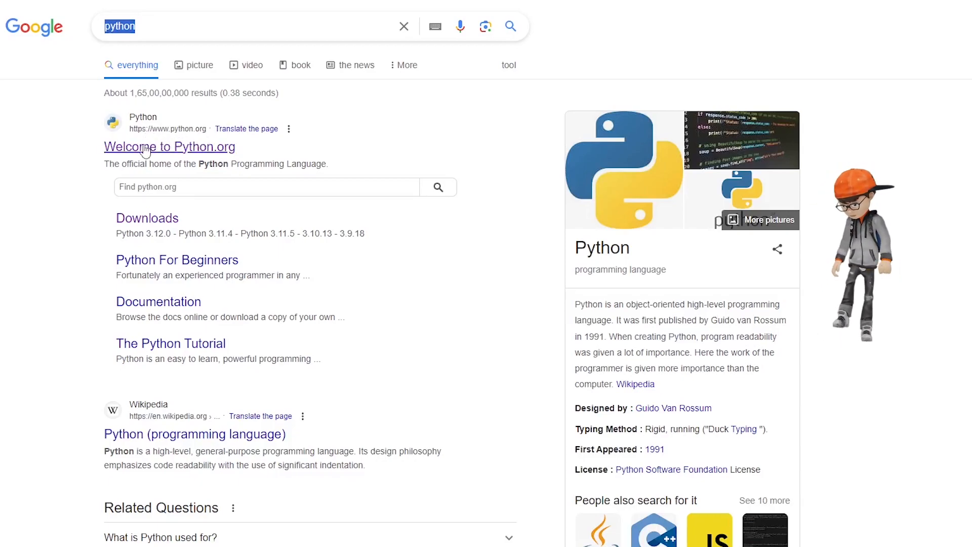
Step: Download the Python 3.12.0 Windows installer from python.org and reveal it in Downloads
left_click(169, 147)
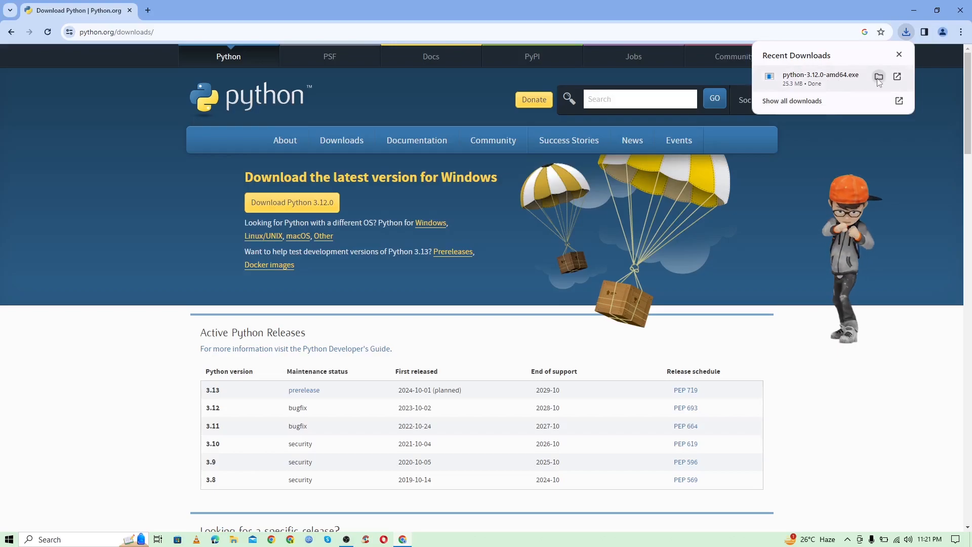
left_click(879, 76)
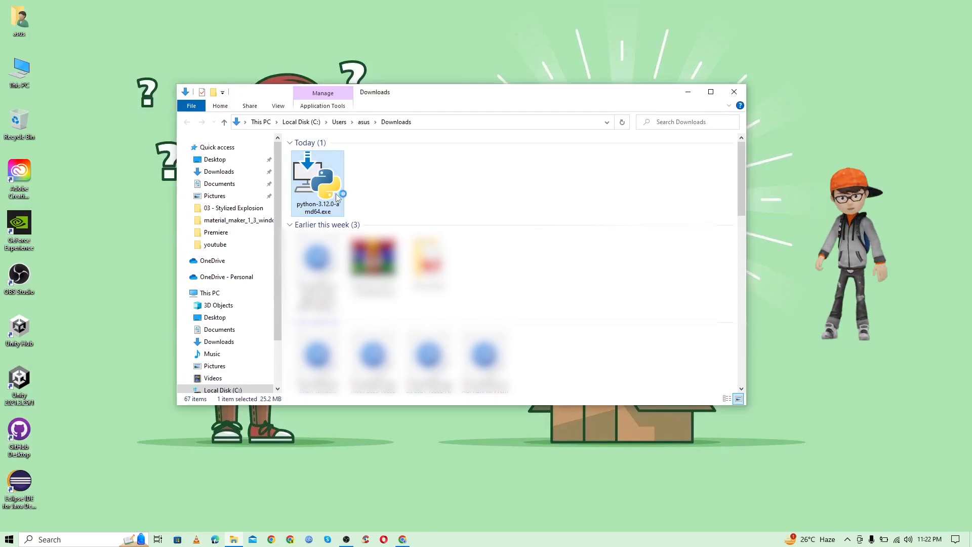
Step: Launch the installer, enable 'Add python.exe to PATH' and choose Customize installation
double_click(318, 180)
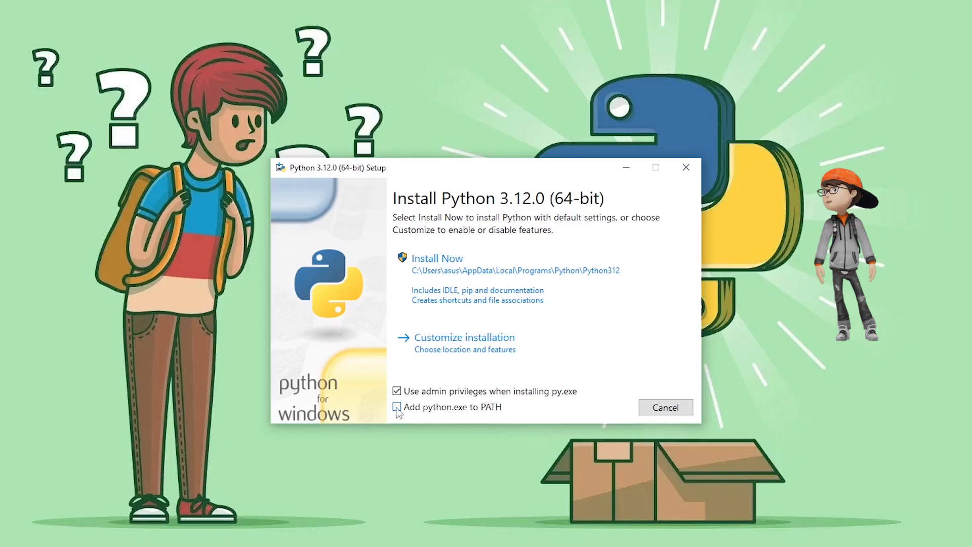
left_click(397, 407)
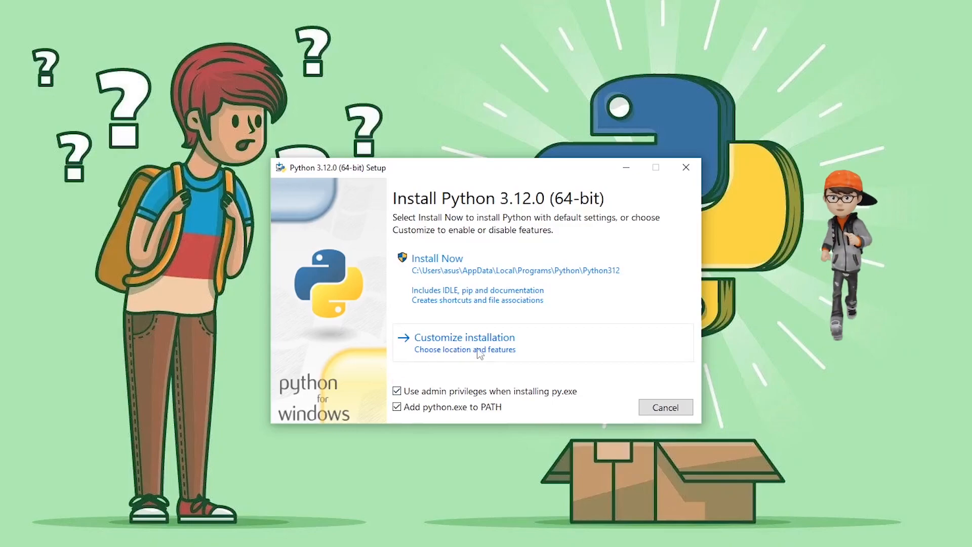
left_click(464, 338)
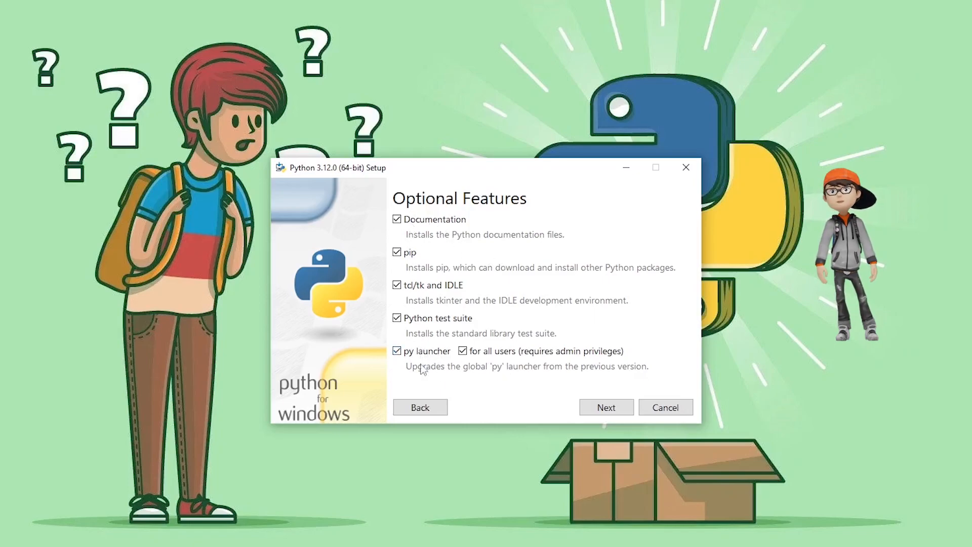
Step: Install Python 3.12 for all users into C:\Program Files\Python312 and close the finished setup
left_click(606, 408)
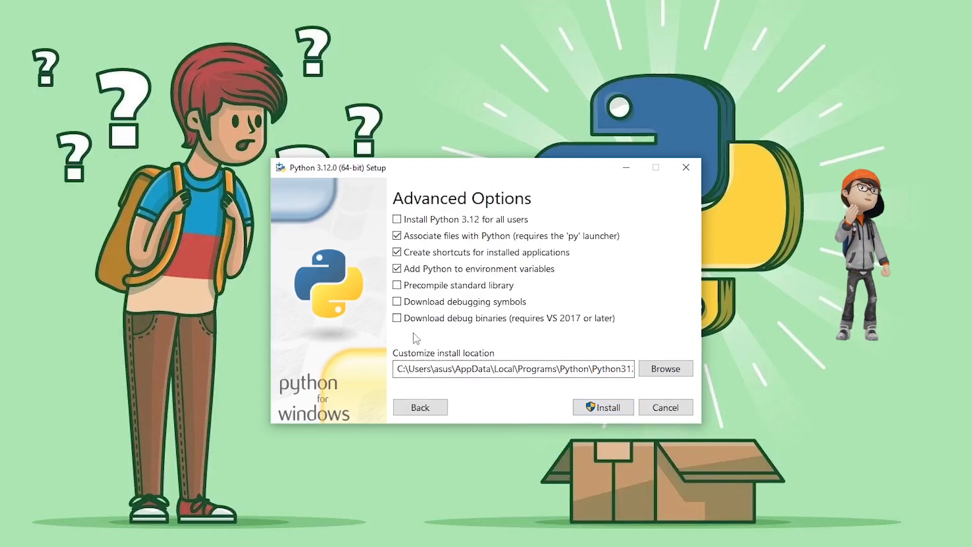
left_click(397, 219)
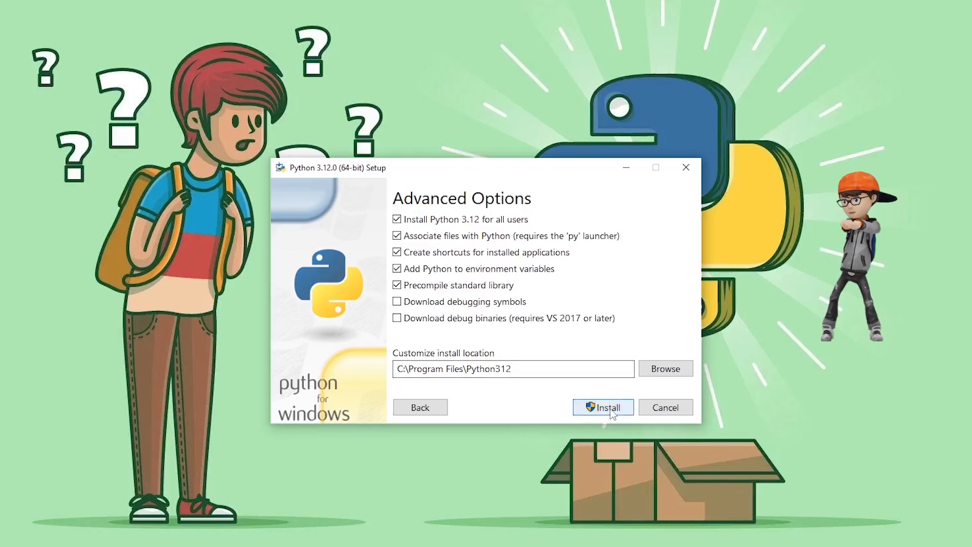
left_click(602, 407)
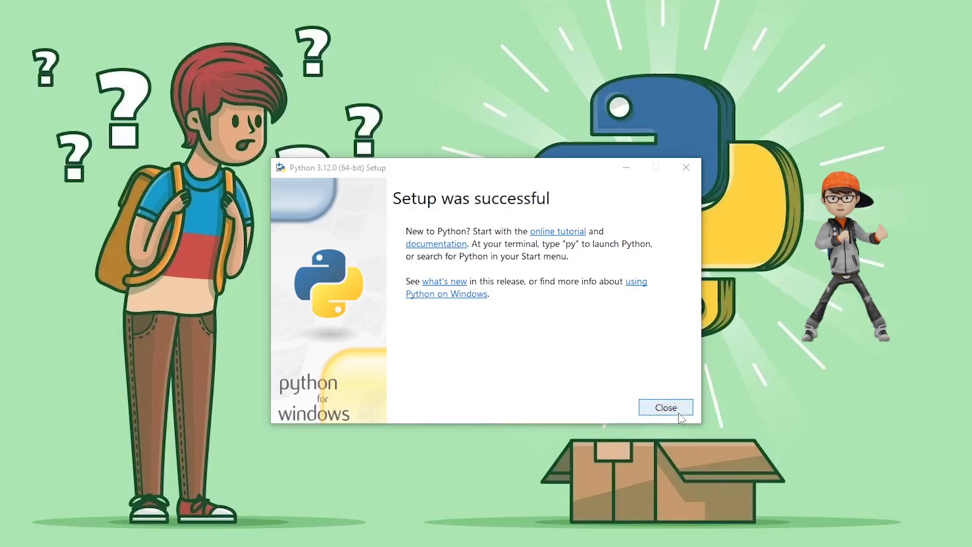
left_click(665, 407)
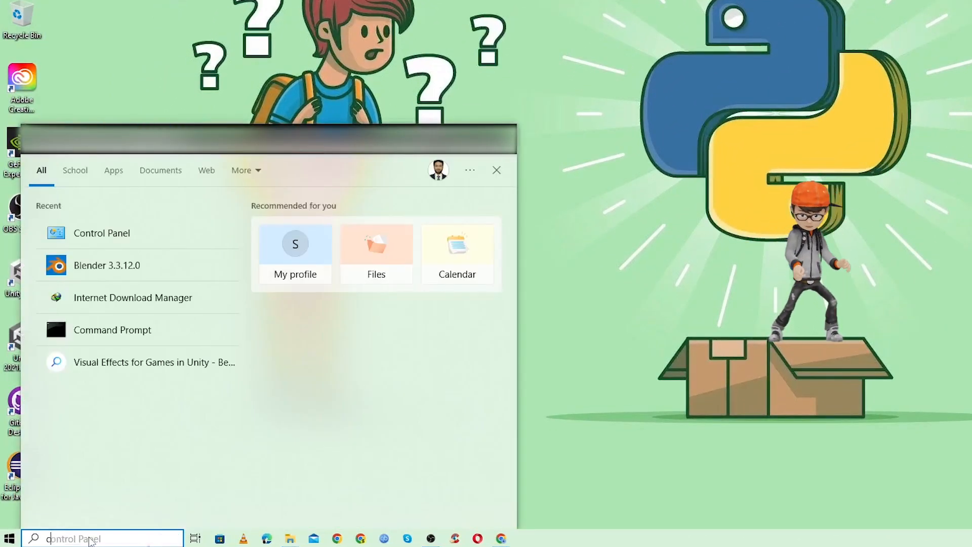
Step: Launch Command Prompt via Start search and run python --version, which reports Python 3.12.0
type("cmd")
type("python --")
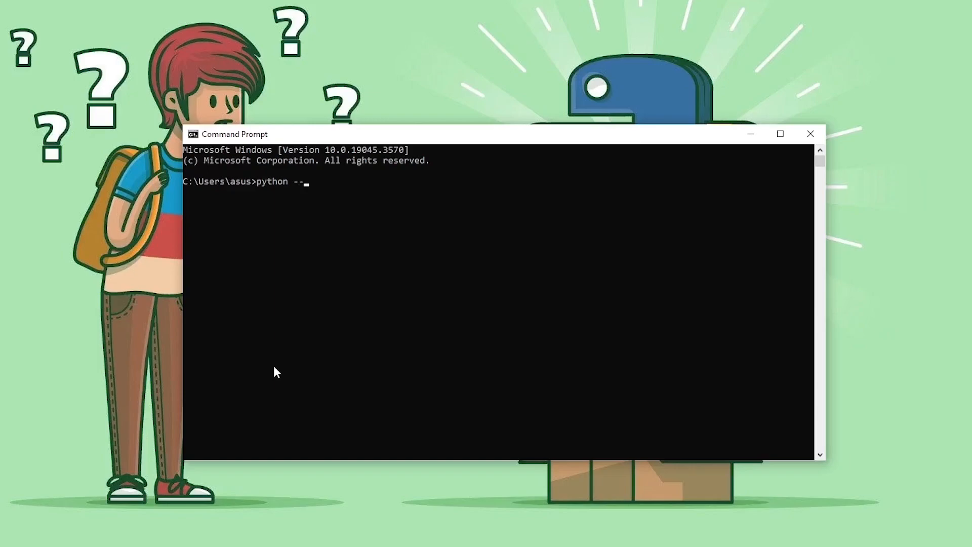
type("version")
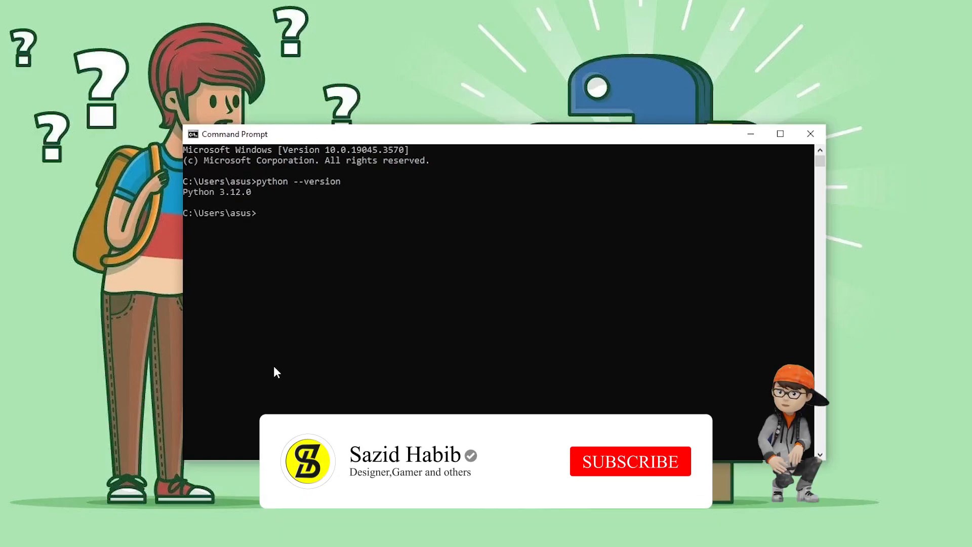
left_click(629, 460)
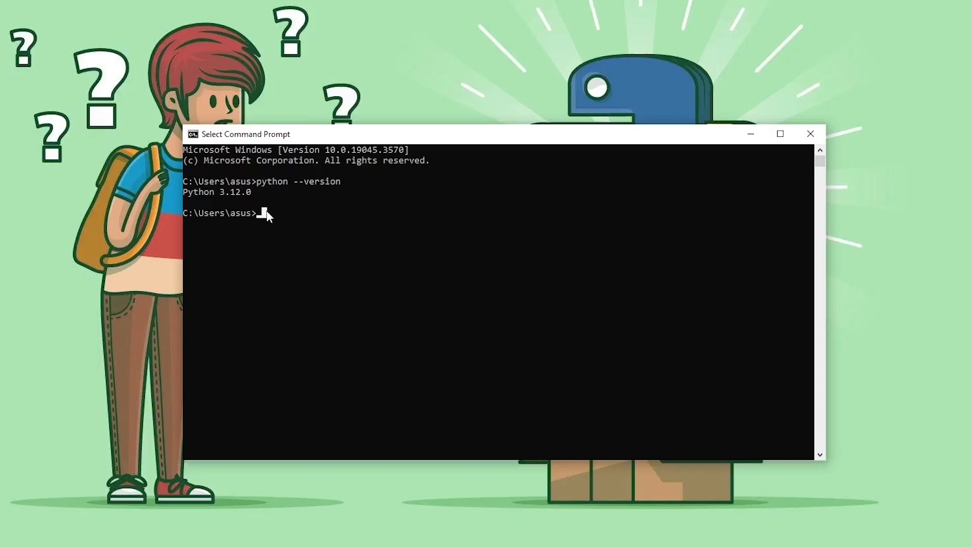
Step: Run py -m pip --version, confirming pip 23.2.1 under C:\Program Files\Python312
type("py")
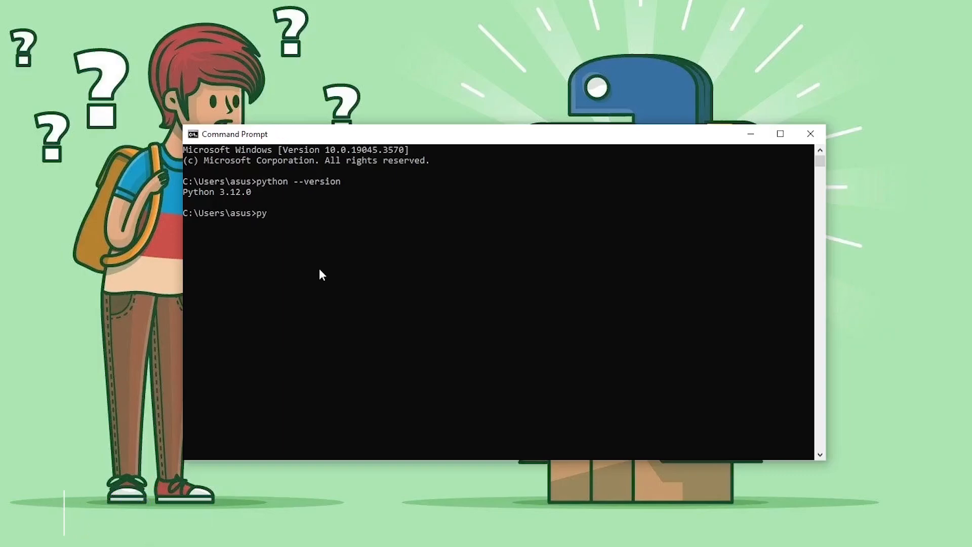
type("-m")
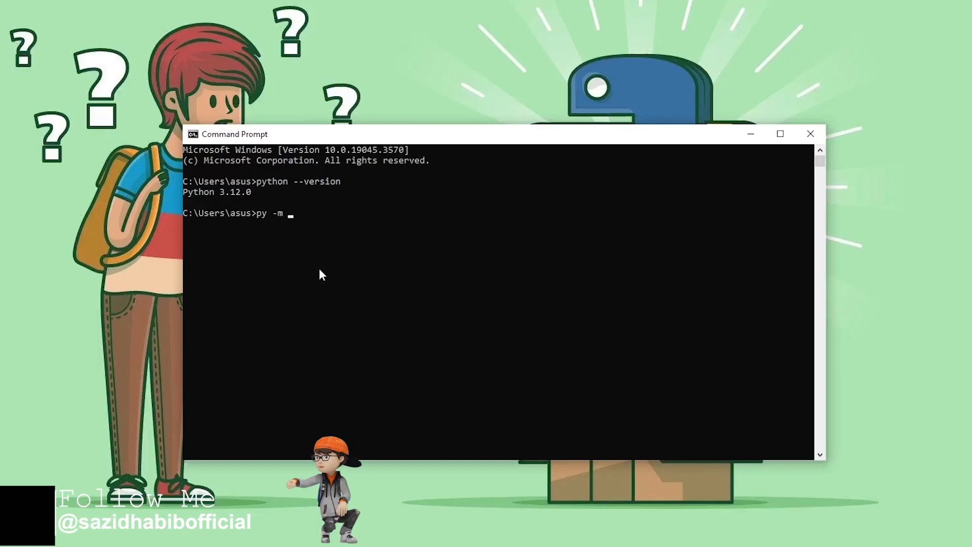
type("pip --version")
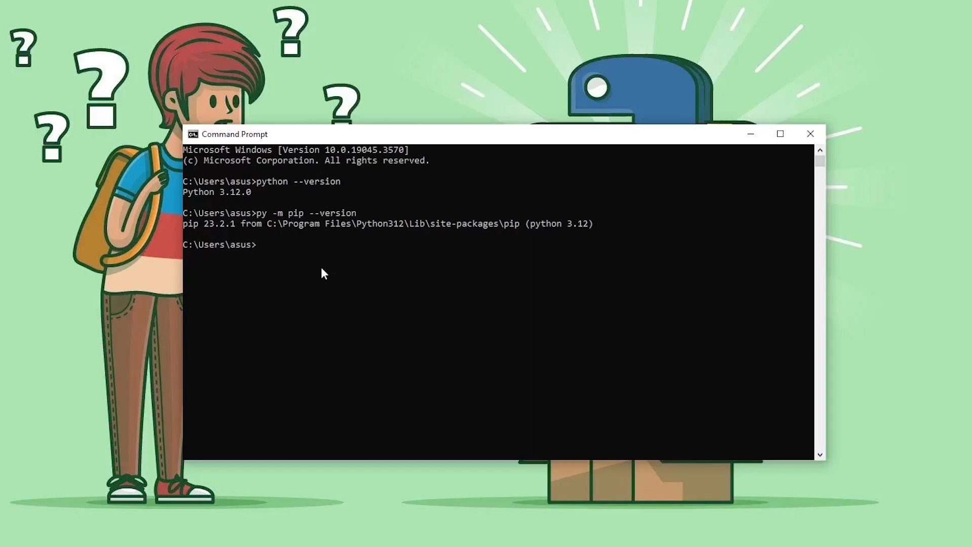
mouse_move(811, 134)
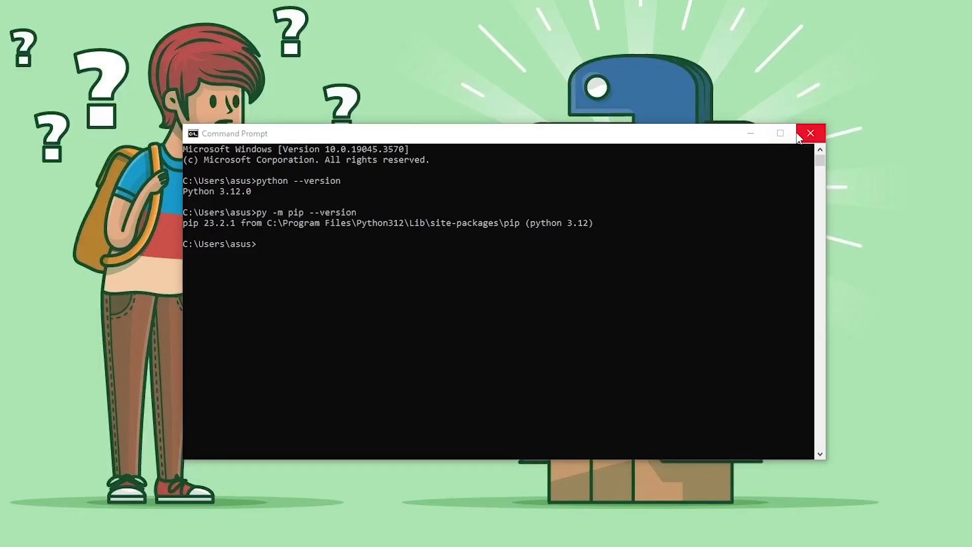